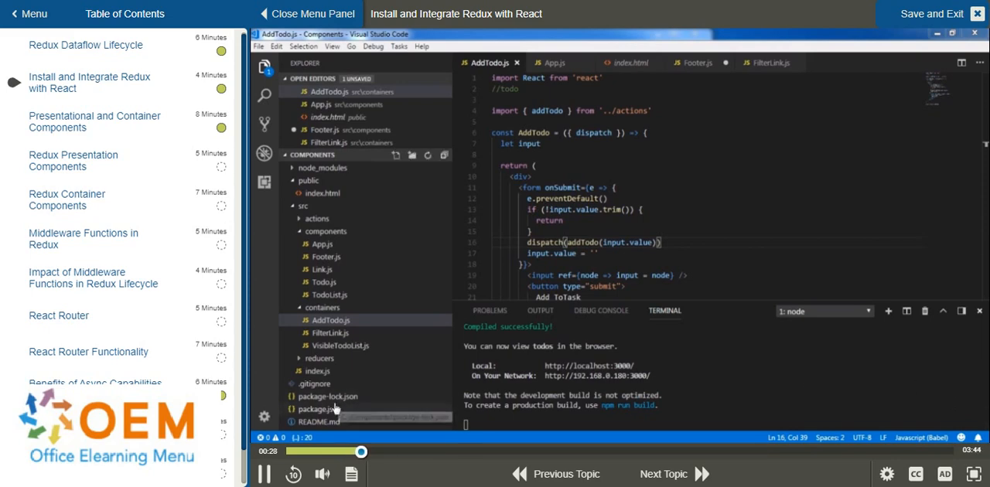
Review package.json, highlighting the react, react-dom and redux dependency lines
left_click(317, 409)
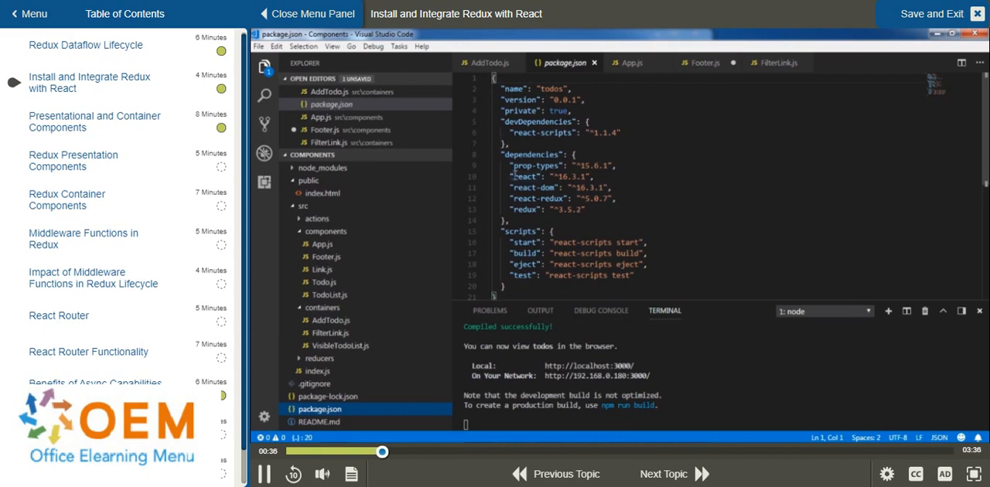
double_click(528, 176)
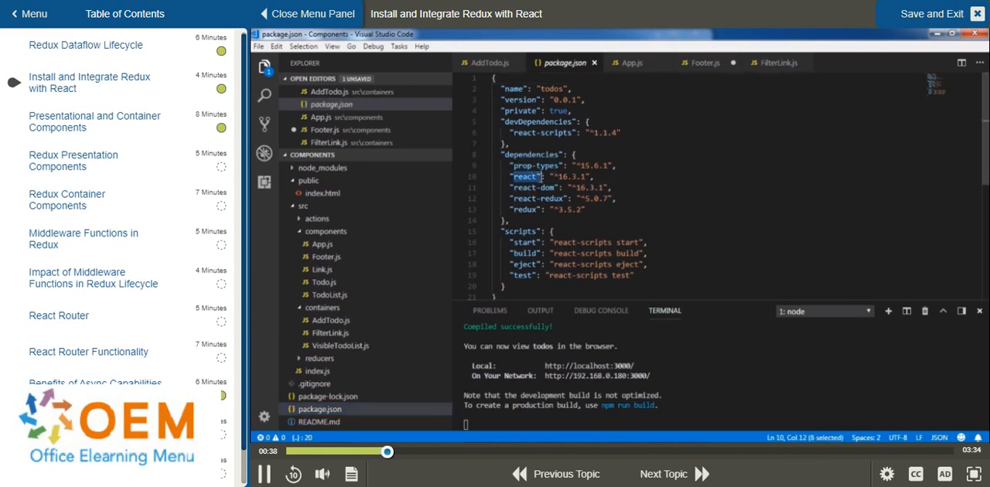
left_click_drag(544, 177, 611, 189)
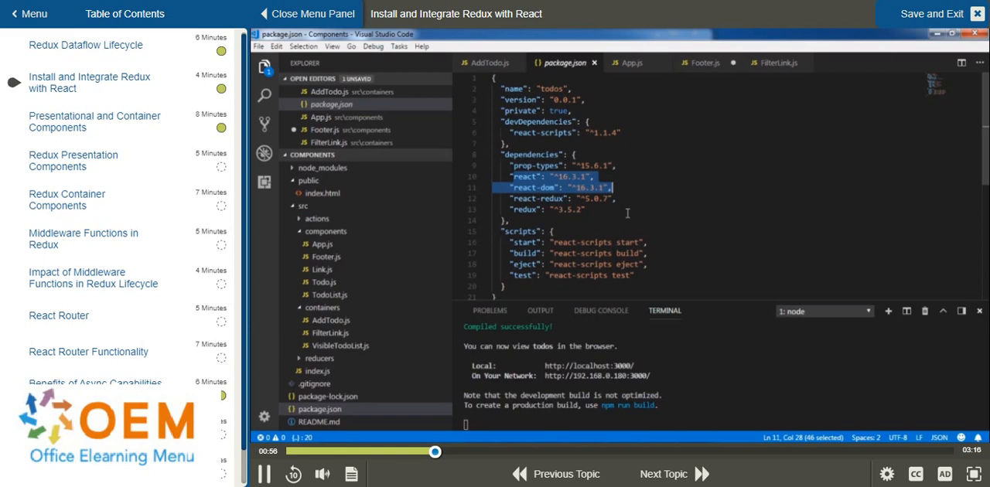
left_click(512, 210)
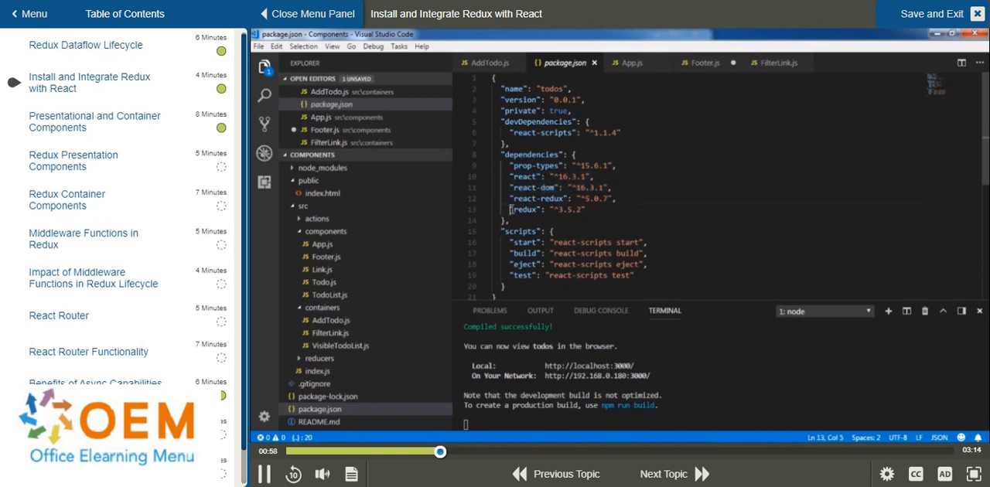
left_click_drag(510, 211, 586, 211)
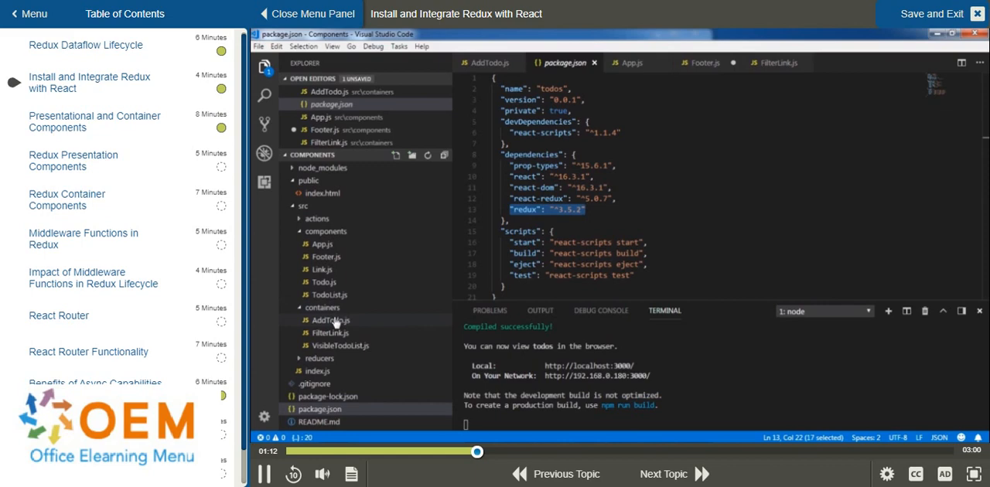
Return to the AddTodo container code and expand the actions folder in the Explorer
left_click(331, 318)
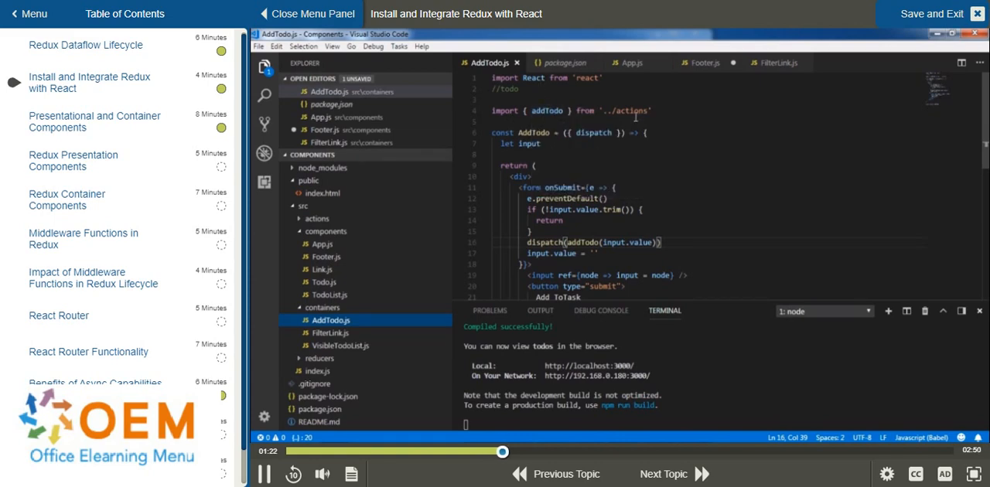
mouse_move(627, 111)
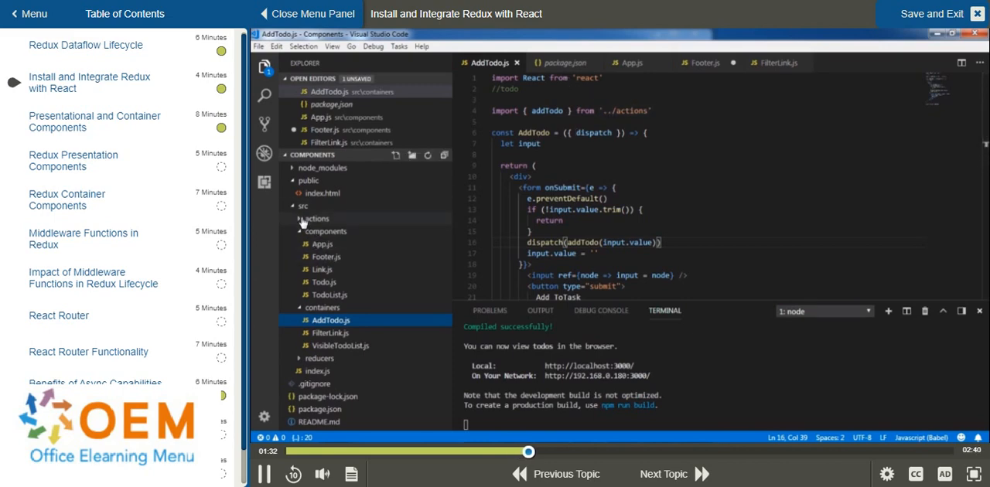
left_click(313, 218)
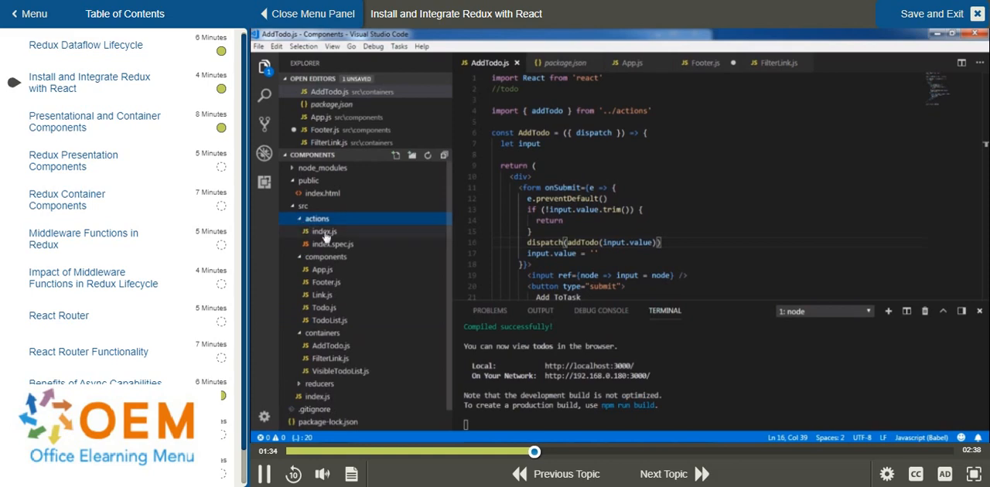
Review the actions index file defining addTodo, setVisibilityFilter and toggleTodo
left_click(325, 232)
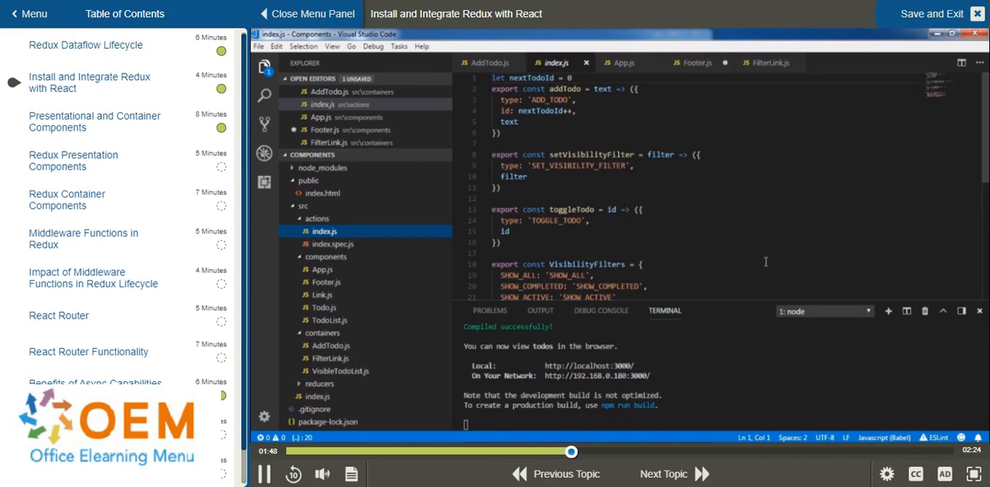
mouse_move(445, 303)
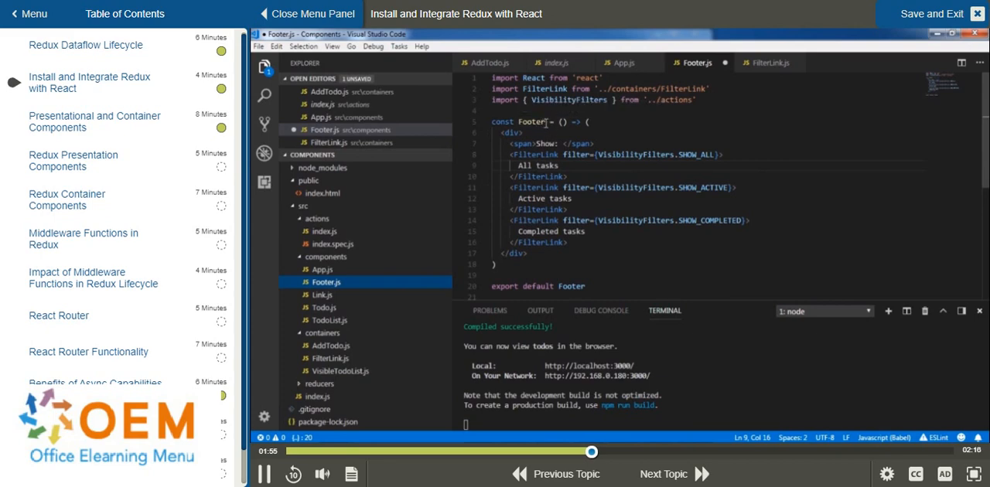
double_click(536, 165)
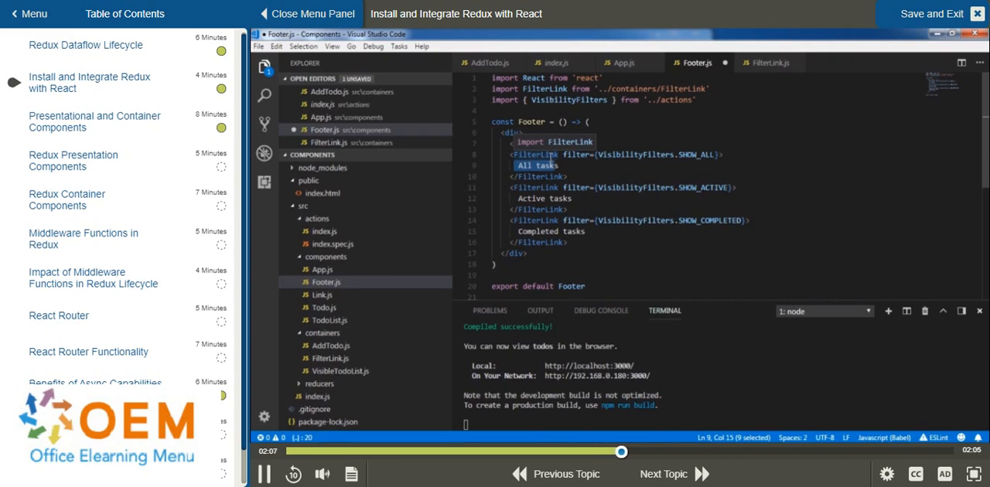
type("<span>Show: </span>")
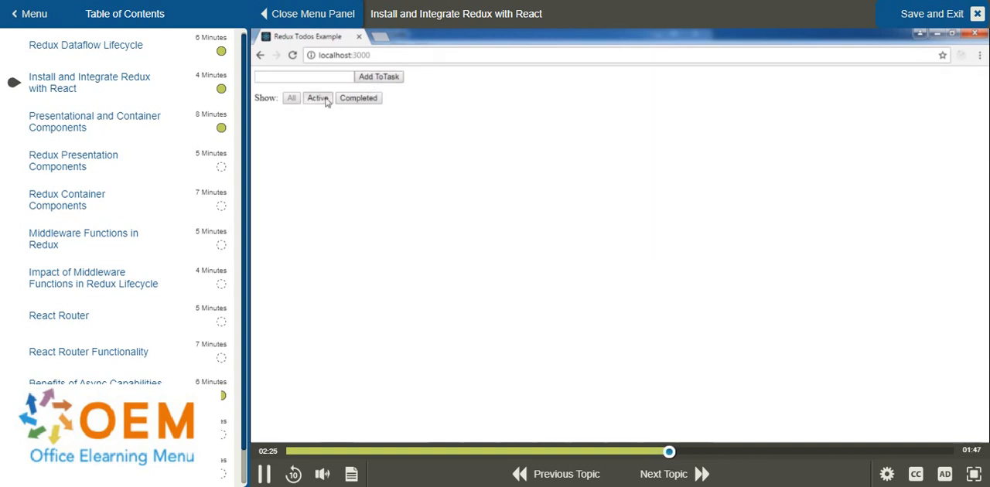
Filter the todo list at localhost:3000 to Active tasks, then to Completed tasks
left_click(317, 99)
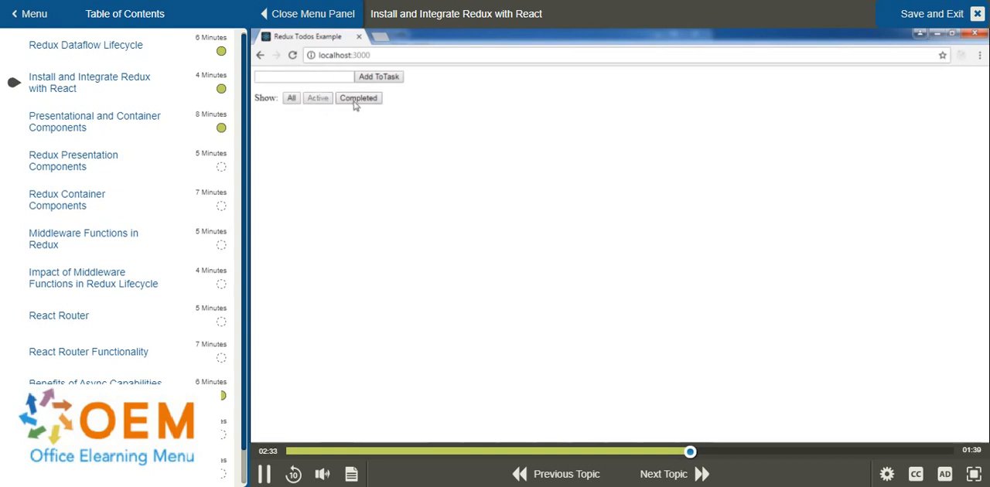
left_click(303, 77)
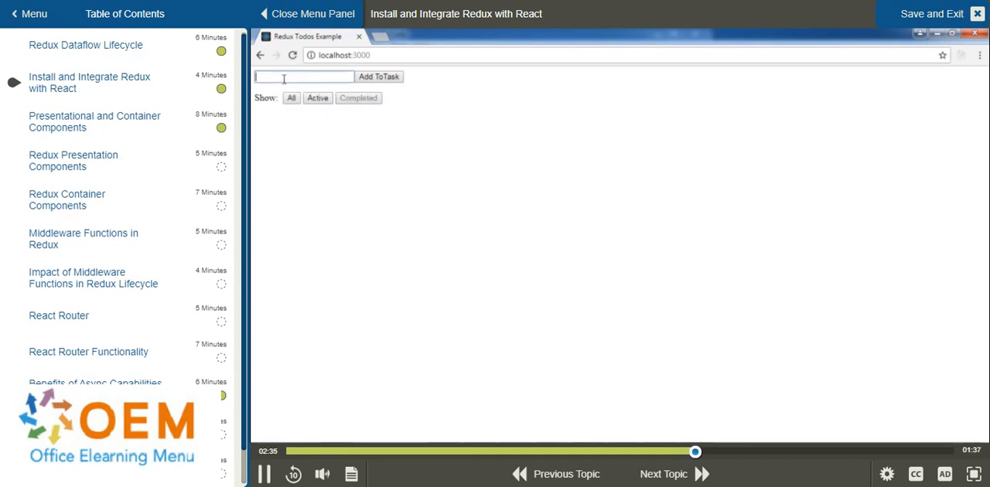
Submit a new task 'testing', triggering TypeError: dispatch is not a function
type("testing")
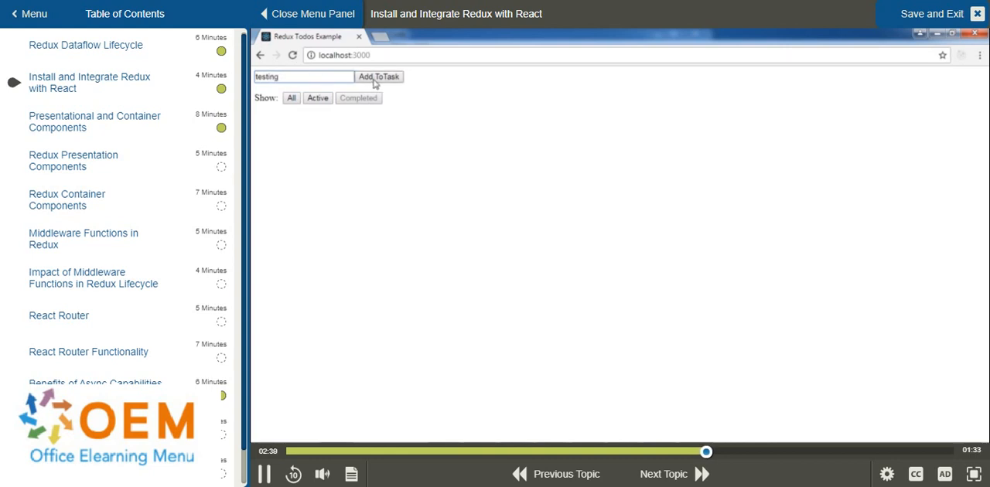
left_click(377, 76)
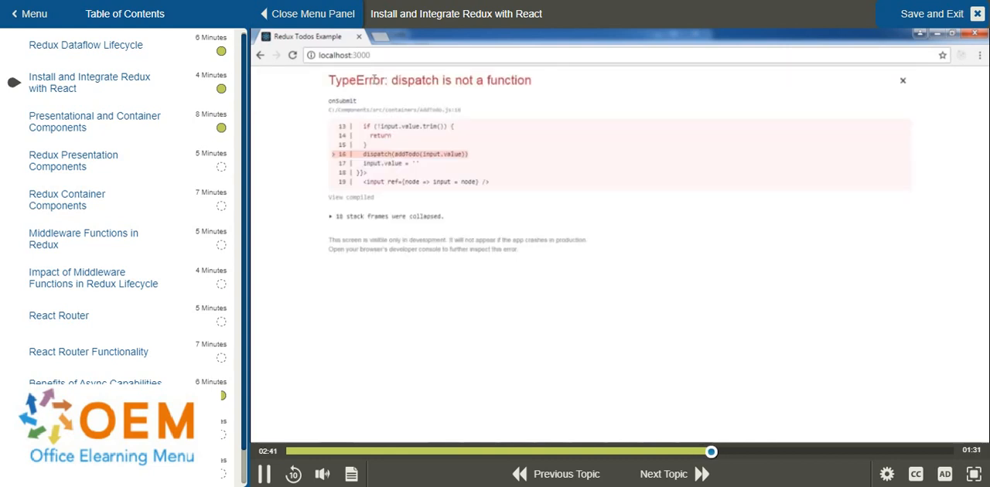